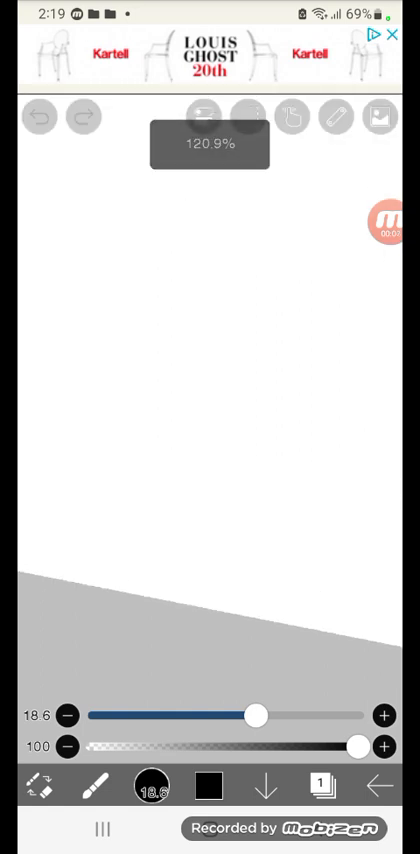
# - Set the brush size to 9.2 and draw the first black curve of the dog's head, undoing a misplaced stroke
pyautogui.moveTo(170, 348); pyautogui.dragTo(344, 368)
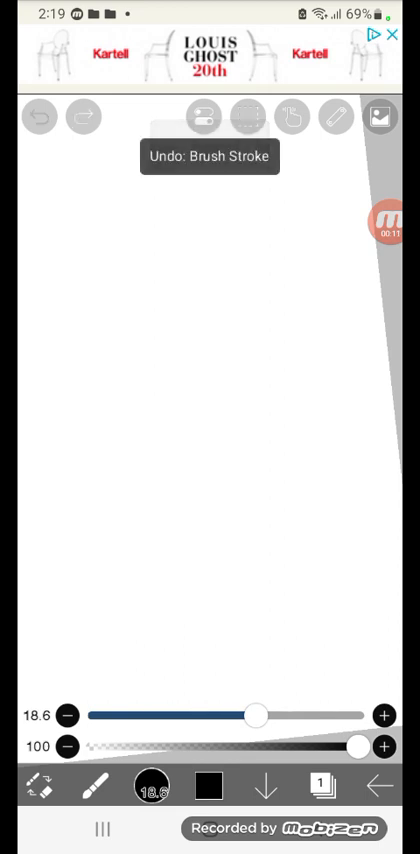
pyautogui.moveTo(256, 714); pyautogui.dragTo(148, 714)
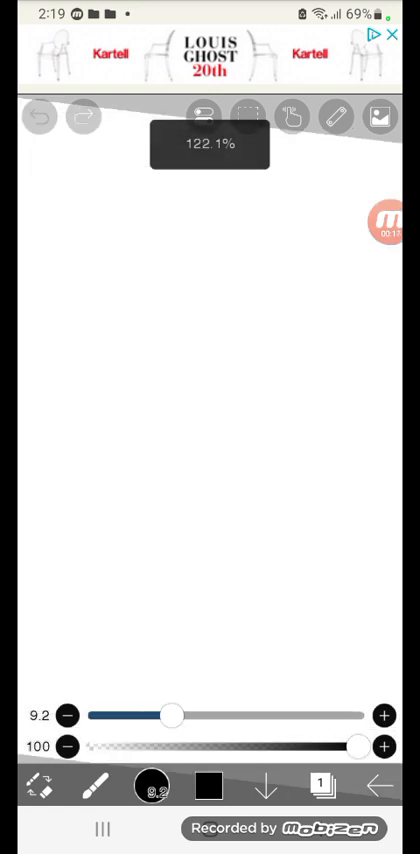
pyautogui.moveTo(140, 570); pyautogui.dragTo(296, 576)
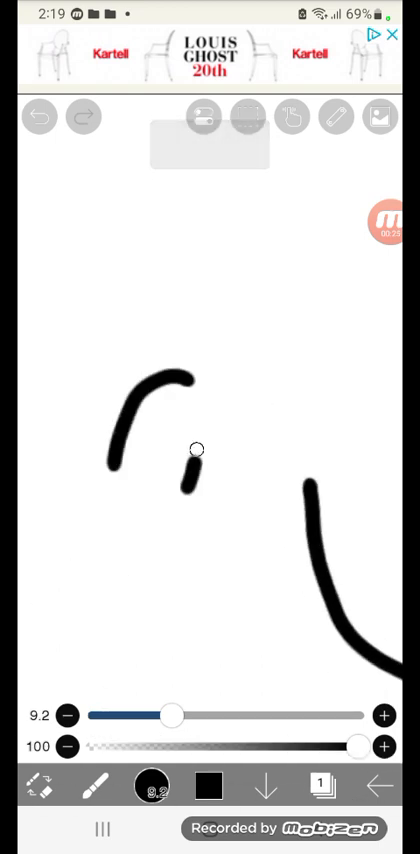
pyautogui.click(40, 116)
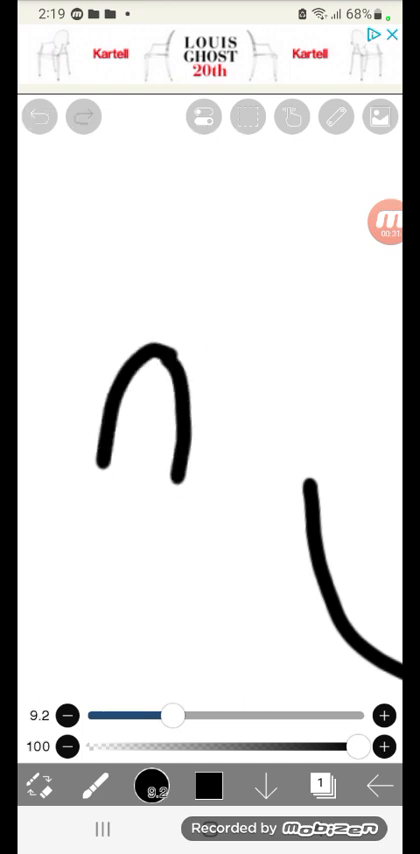
pyautogui.click(38, 114)
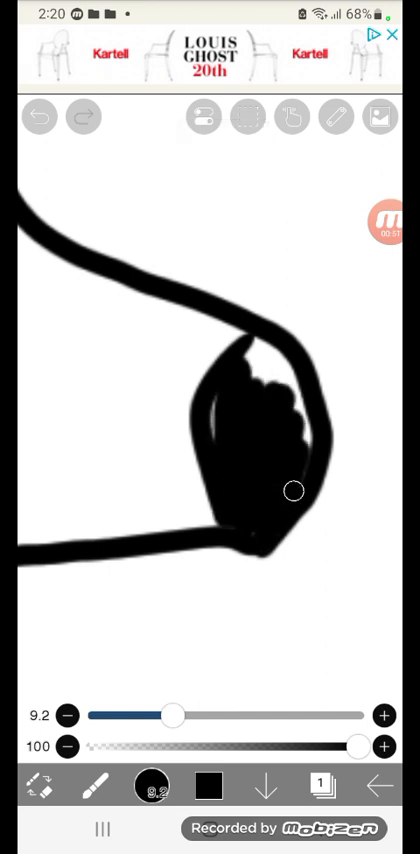
# - Fill in the dog's solid black nose at the tip of the snout
pyautogui.moveTo(290, 492); pyautogui.dragTo(288, 416)
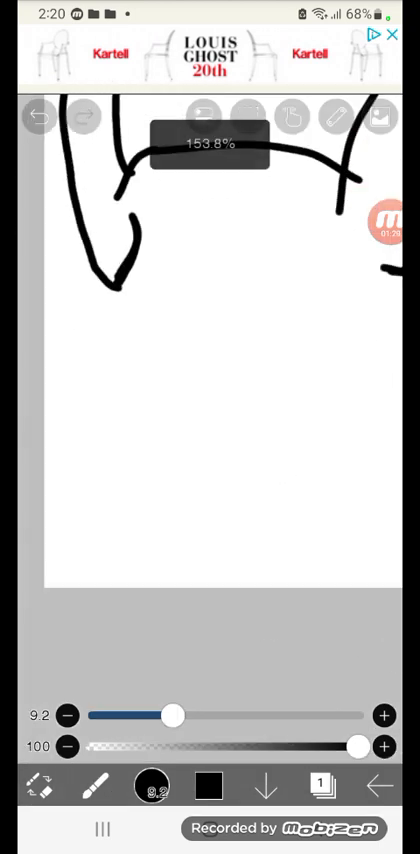
# - Draw the remaining black outline — ears, closed eye, tail, body and legs — extending a leg downward
pyautogui.moveTo(120, 290); pyautogui.dragTo(208, 388)
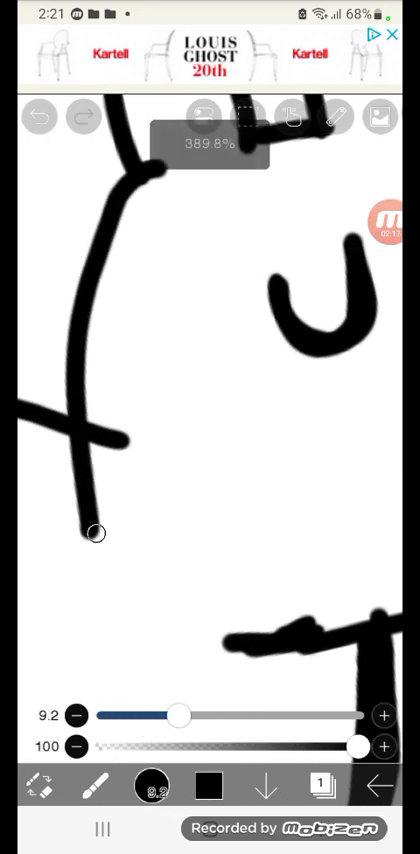
pyautogui.moveTo(96, 532); pyautogui.dragTo(92, 302)
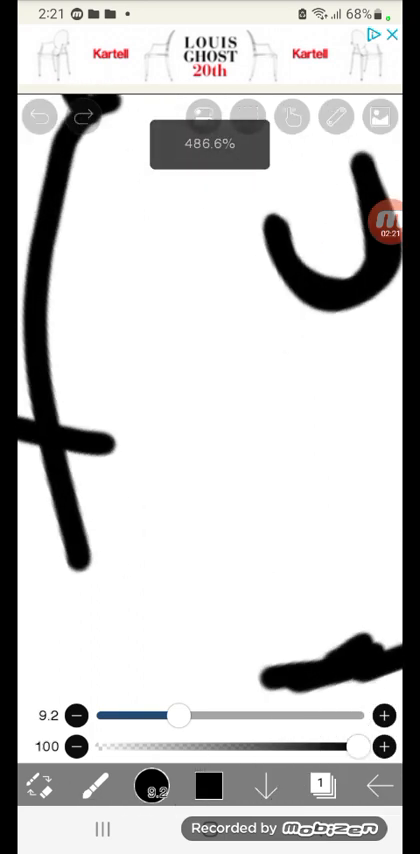
pyautogui.moveTo(130, 190); pyautogui.dragTo(80, 570)
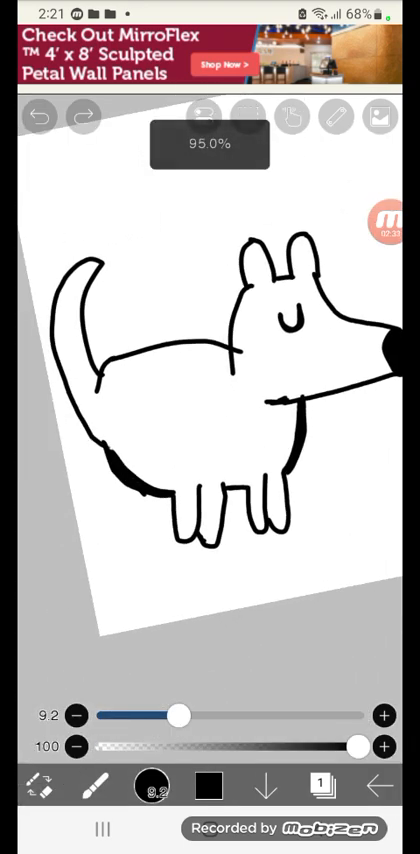
# - Choose the cream swatch from the colour palette and fill the dog's body
pyautogui.click(150, 784)
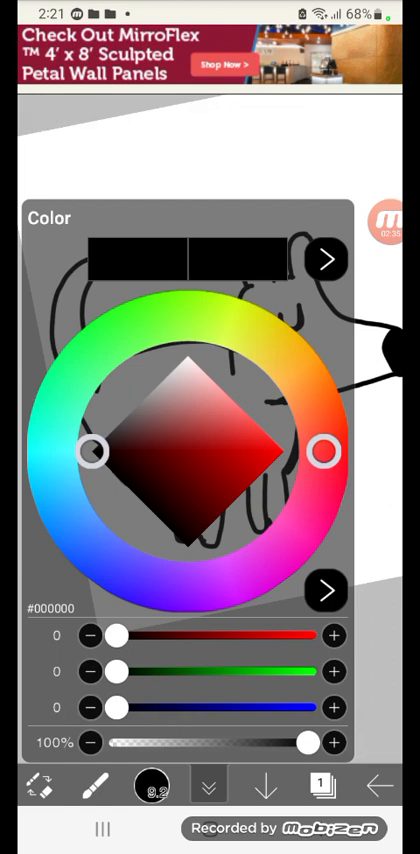
pyautogui.click(324, 260)
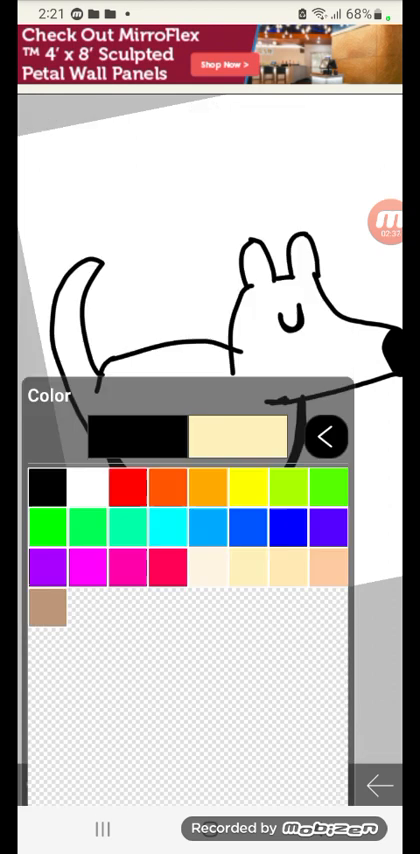
pyautogui.click(326, 436)
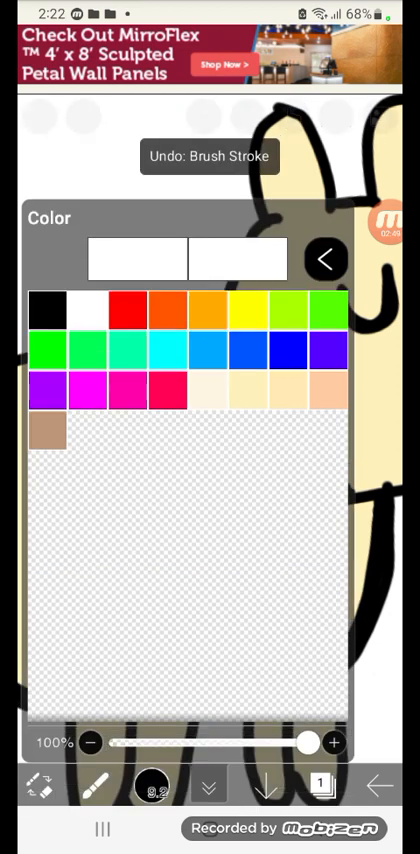
pyautogui.click(326, 256)
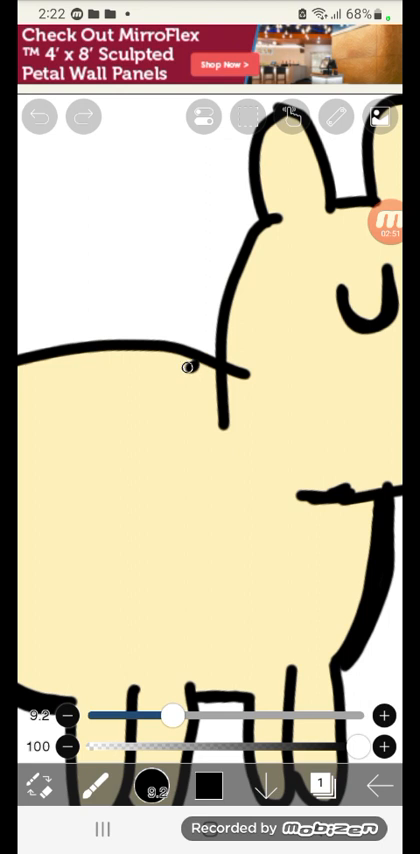
# - Brush jagged black fur lines forming a fluffy ruff at the dog's neck
pyautogui.moveTo(190, 364); pyautogui.dragTo(188, 530)
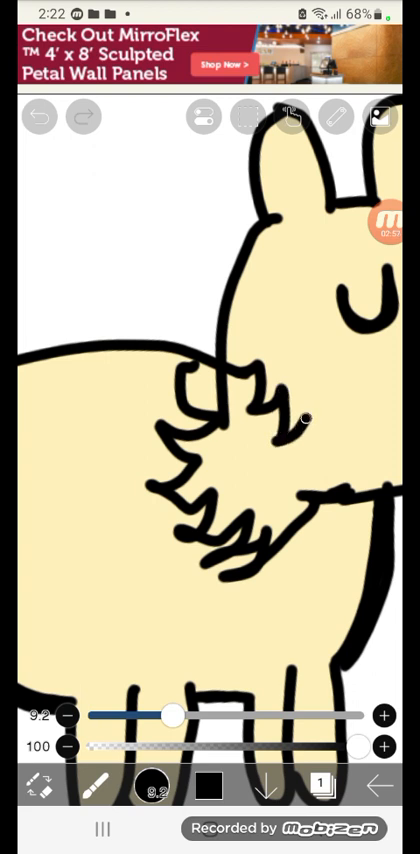
pyautogui.moveTo(204, 416); pyautogui.dragTo(280, 520)
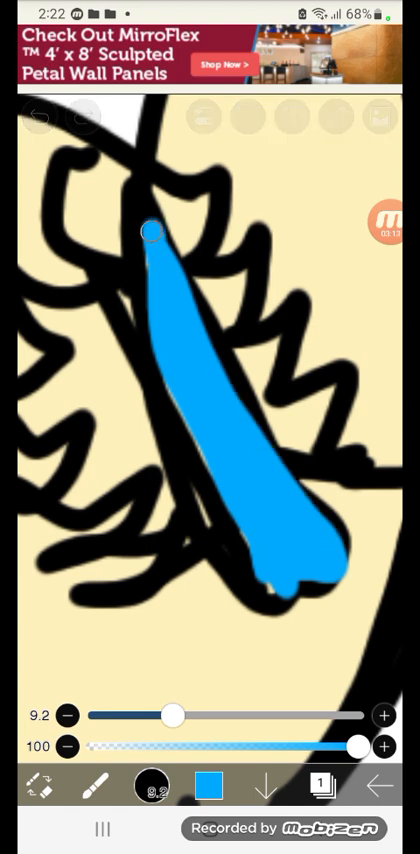
# - Paint the blue leash stripe across the ruff, then switch the colour to white
pyautogui.moveTo(148, 228); pyautogui.dragTo(262, 556)
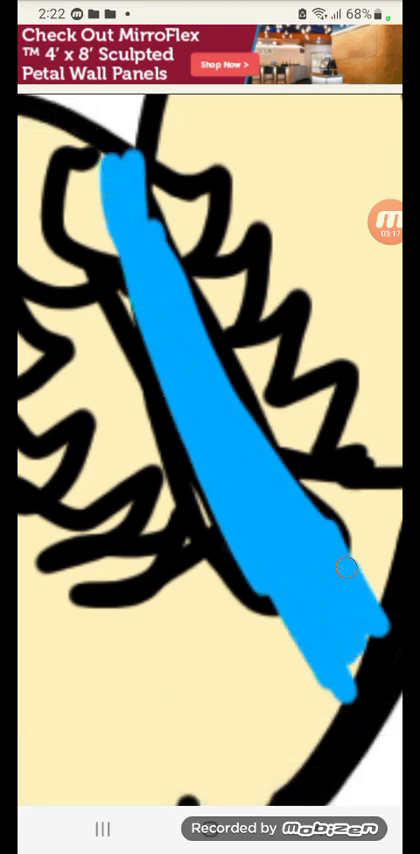
pyautogui.click(152, 784)
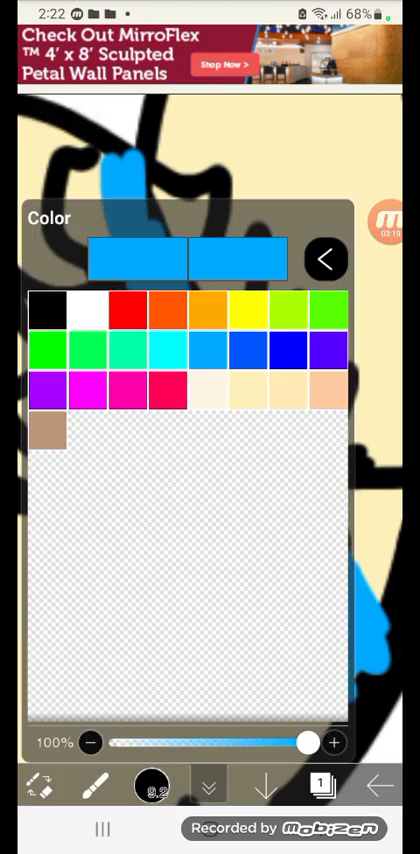
pyautogui.click(326, 258)
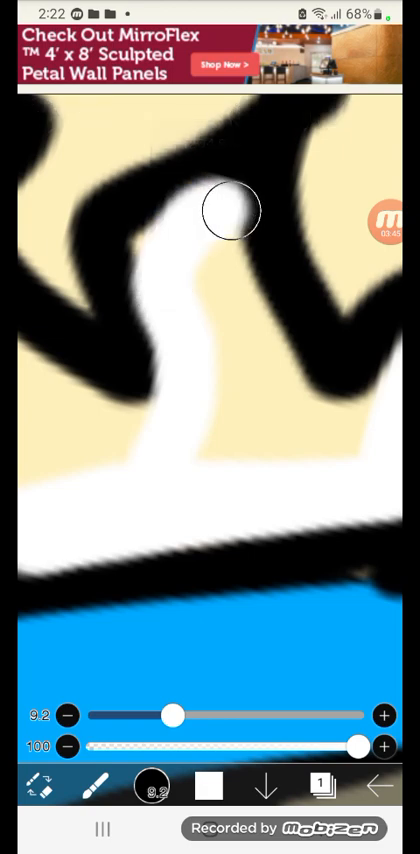
# - Paint the fur between the black spikes of the collar solid white
pyautogui.moveTo(232, 210); pyautogui.dragTo(284, 404)
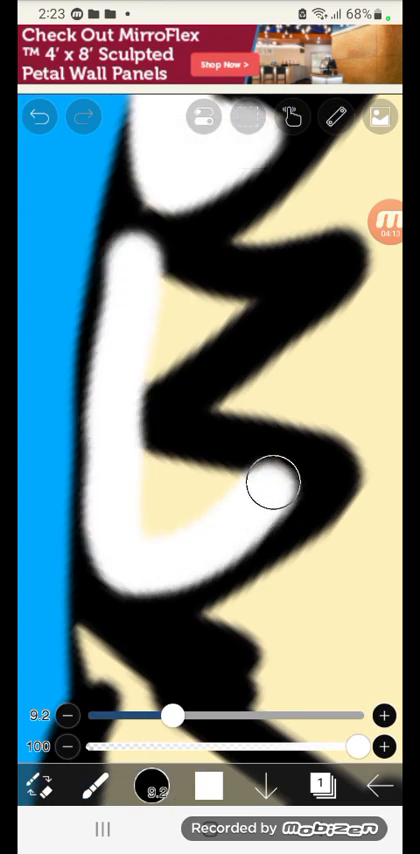
pyautogui.moveTo(270, 484); pyautogui.dragTo(246, 304)
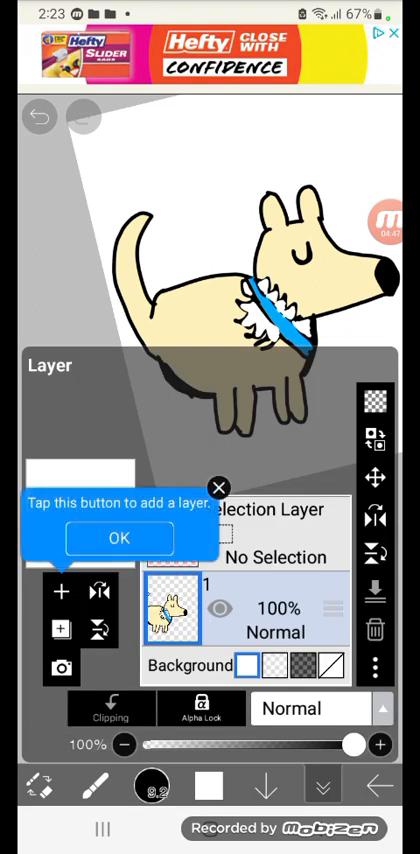
# - Dismiss the add-layer tip and paint cream over the white gaps by the neck and collar
pyautogui.click(120, 538)
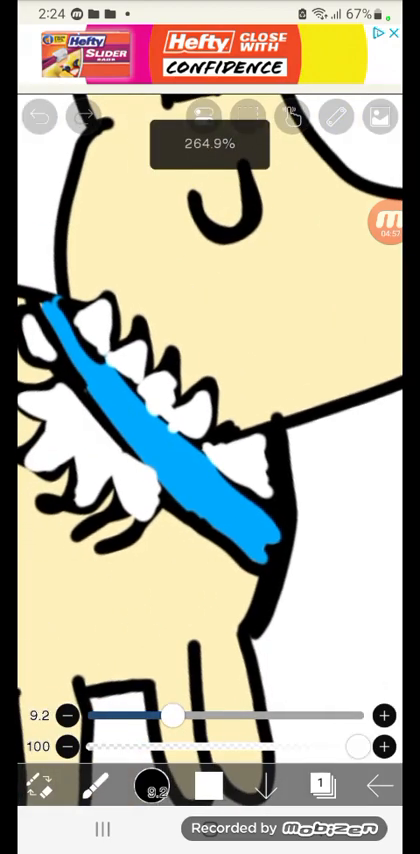
pyautogui.click(152, 784)
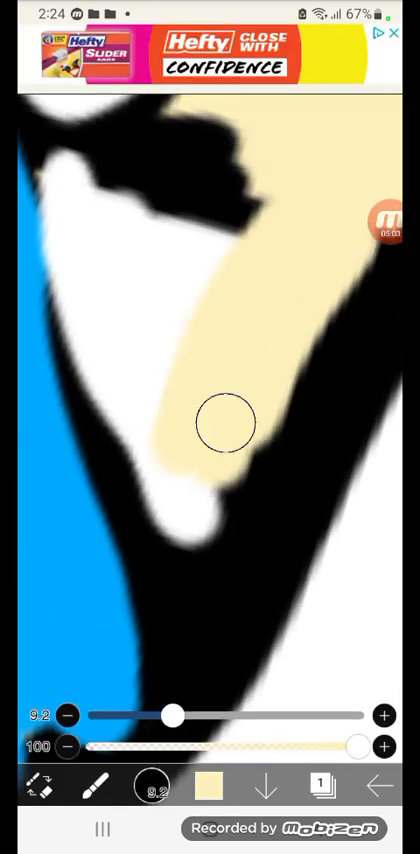
pyautogui.moveTo(222, 422); pyautogui.dragTo(56, 212)
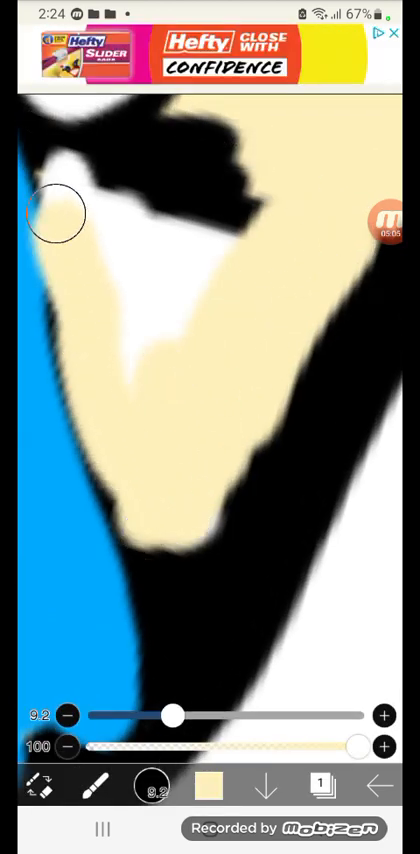
pyautogui.moveTo(56, 212); pyautogui.dragTo(236, 156)
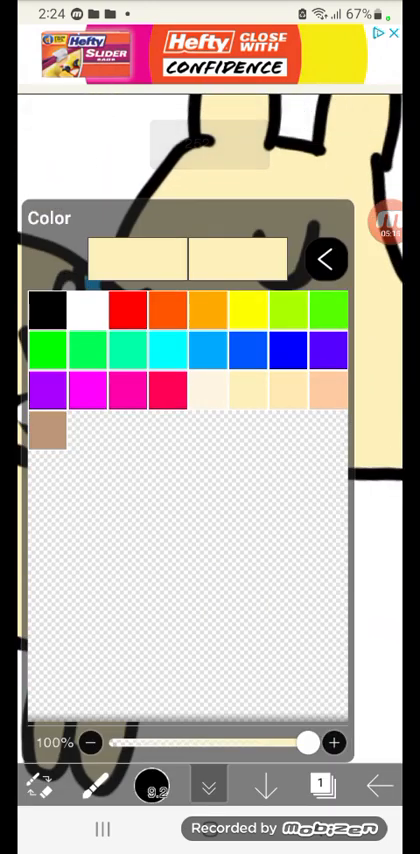
# - Pick pink and brush short blush strokes on the dog's cheek below the closed eye
pyautogui.click(324, 256)
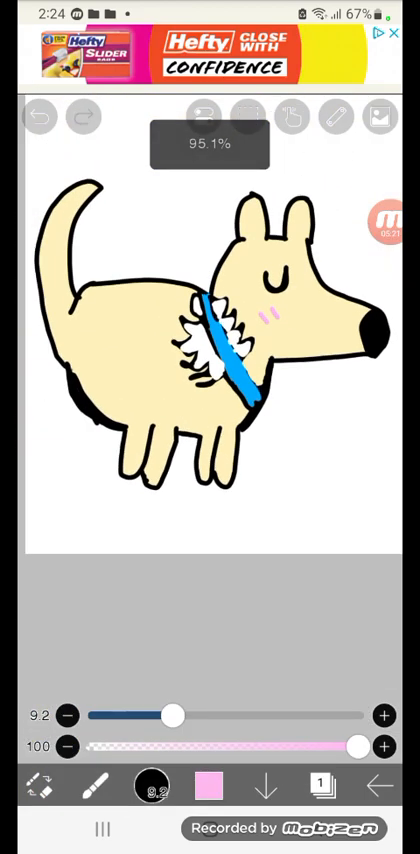
pyautogui.click(100, 788)
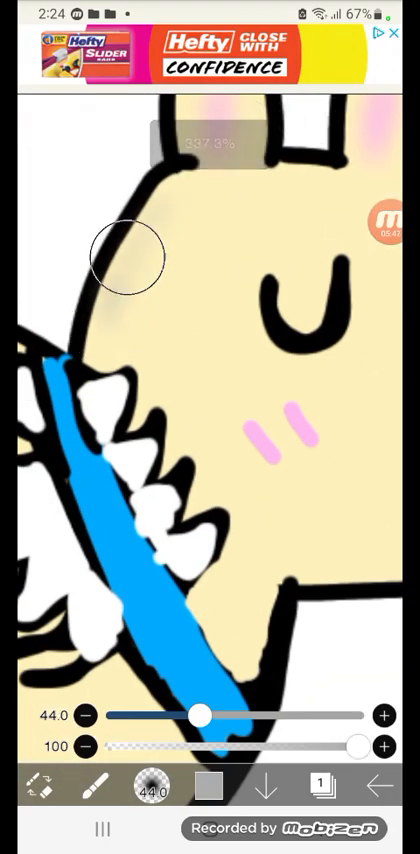
# - Undo a stroke before shading the dog's body and legs in gray
pyautogui.click(38, 116)
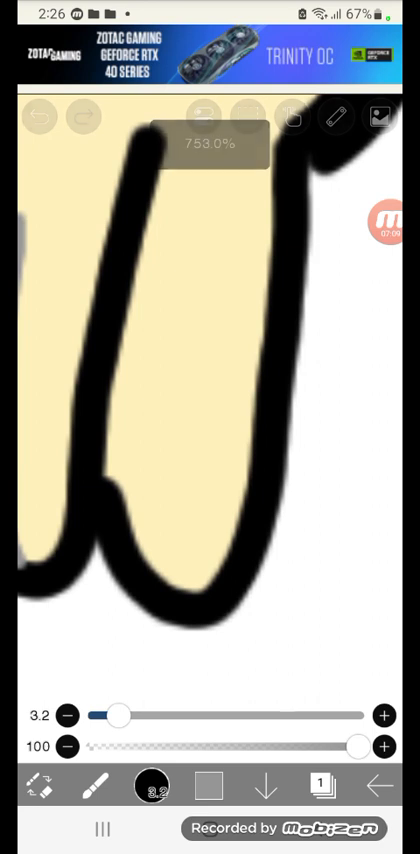
# - Add a gray shading stroke along the dog's legs
pyautogui.moveTo(268, 176); pyautogui.dragTo(200, 576)
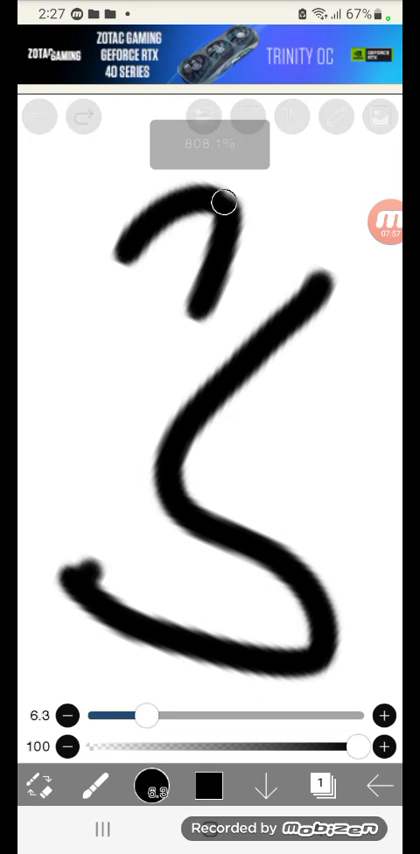
# - Handwrite the word 'dog' in black beside the drawing and undo the stray last strokes
pyautogui.moveTo(224, 200); pyautogui.dragTo(330, 240)
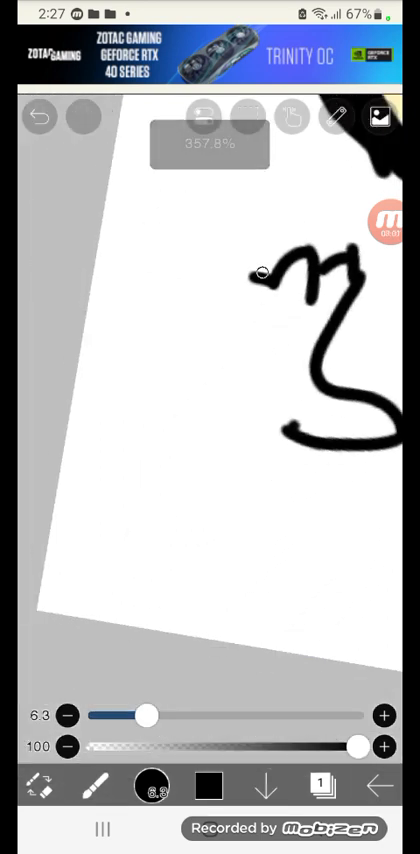
pyautogui.moveTo(264, 272); pyautogui.dragTo(158, 364)
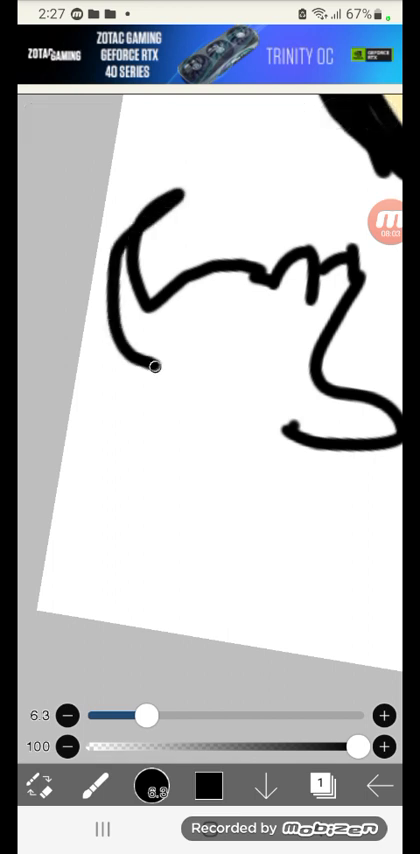
pyautogui.moveTo(156, 366); pyautogui.dragTo(290, 444)
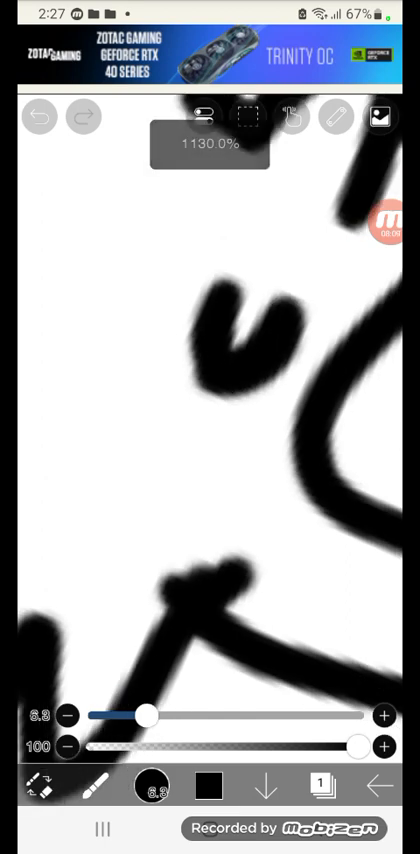
pyautogui.click(32, 116)
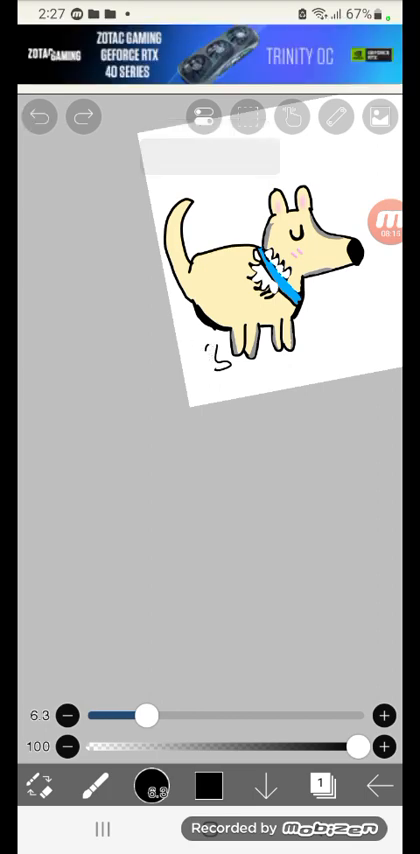
pyautogui.click(40, 116)
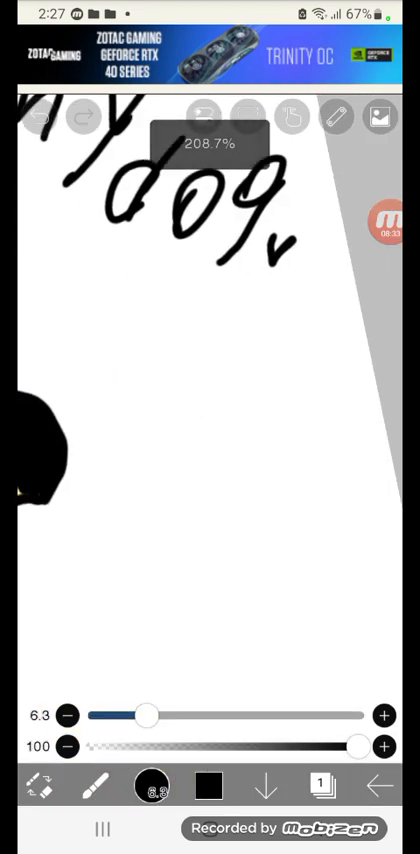
pyautogui.click(38, 118)
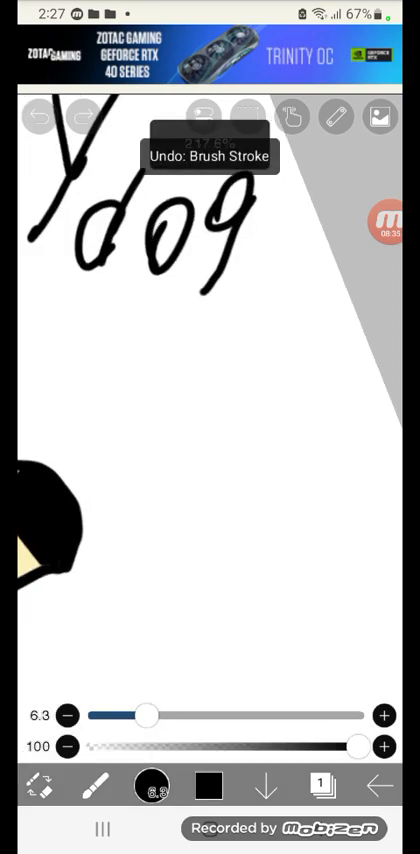